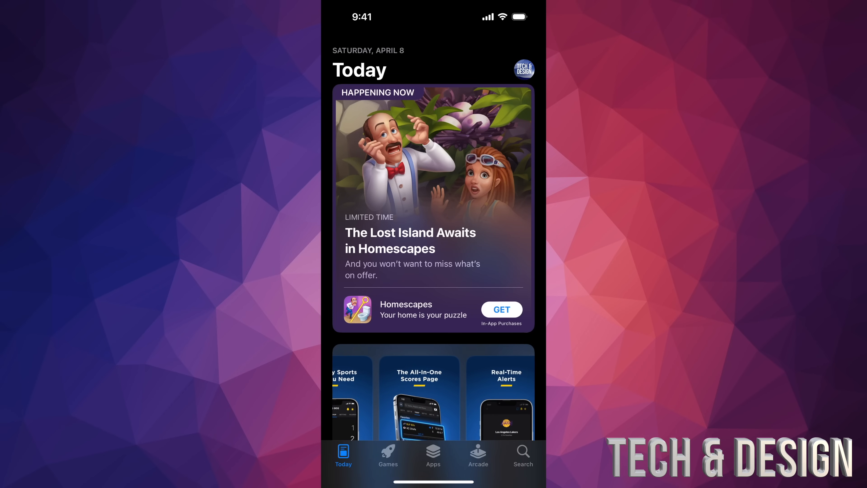
- Search the App Store for 'starlink' and open the Starlink (SpaceX) product page
click(524, 454)
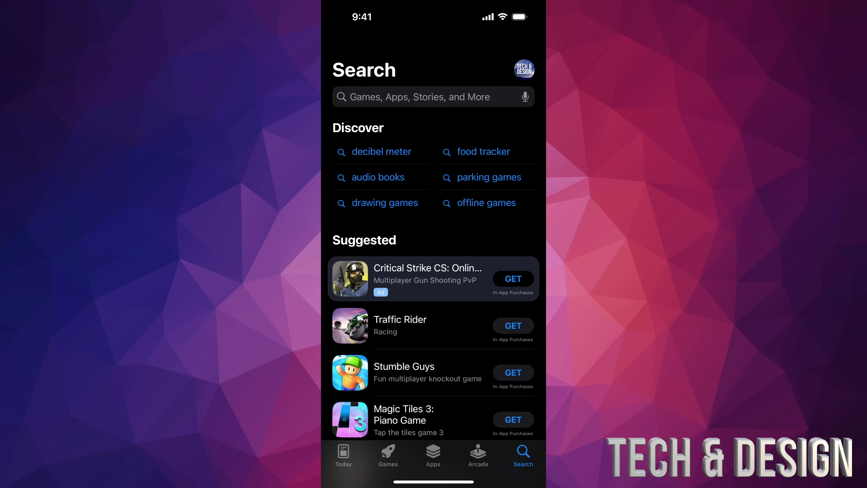
text(s)
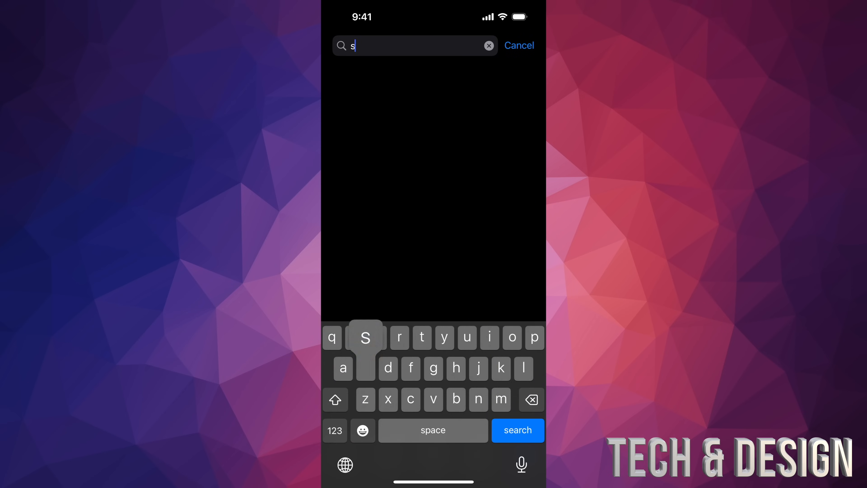
text(tarlink)
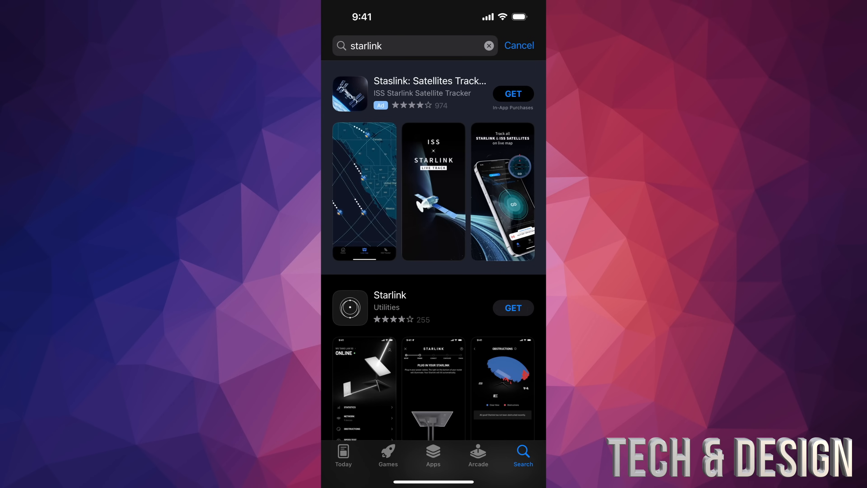
scroll(down, 3)
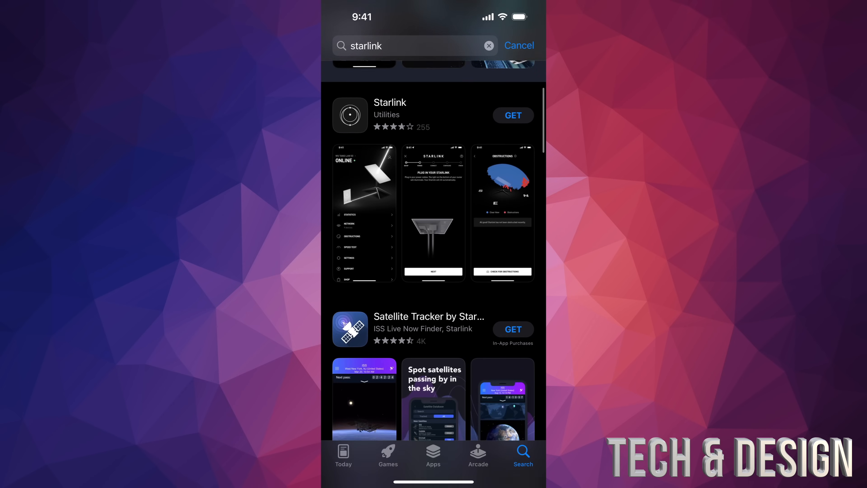
scroll(down, 3)
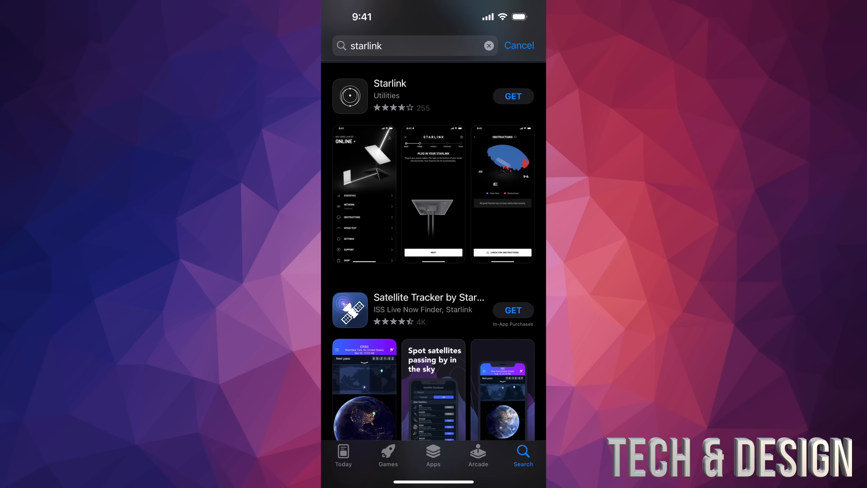
click(390, 84)
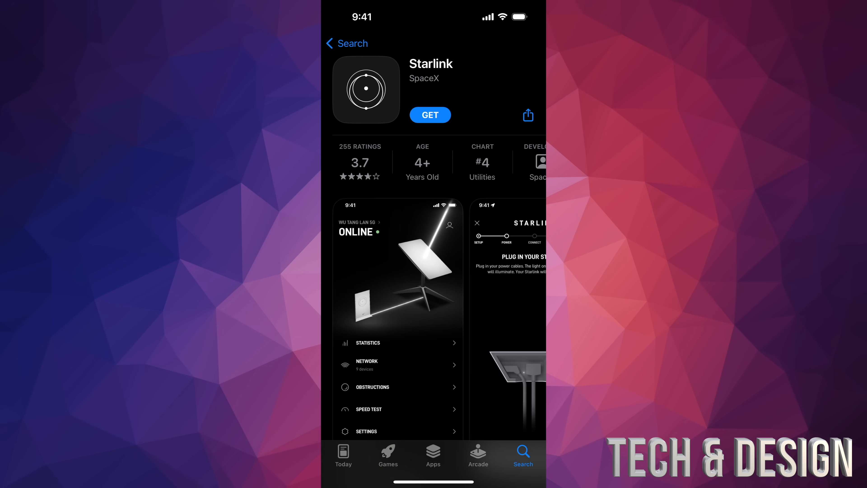
scroll(down, 3)
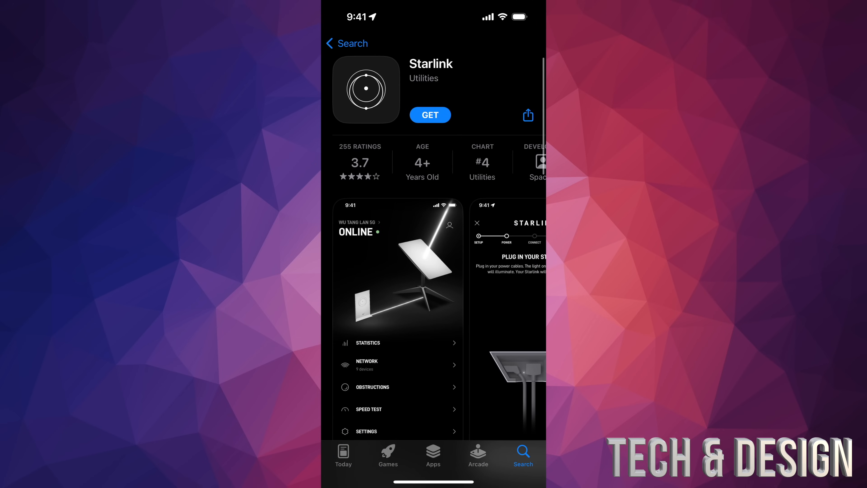
- Download the Starlink app with GET and wait until it shows OPEN
click(430, 115)
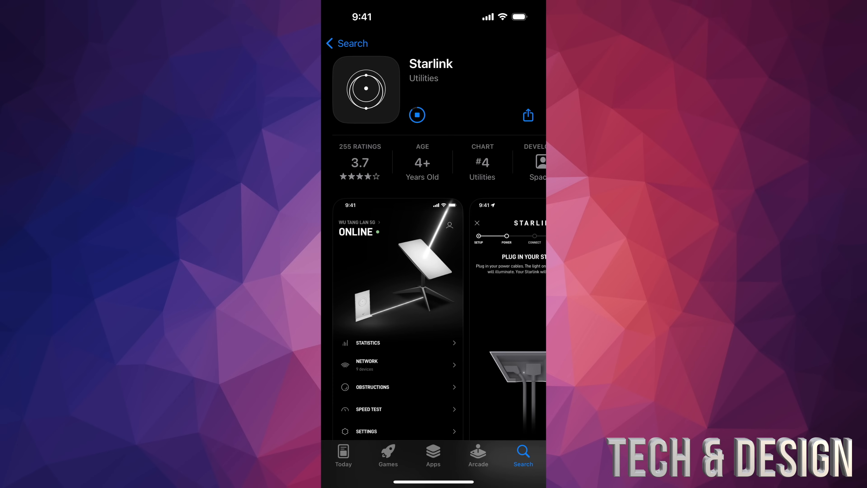
scroll(down, 3)
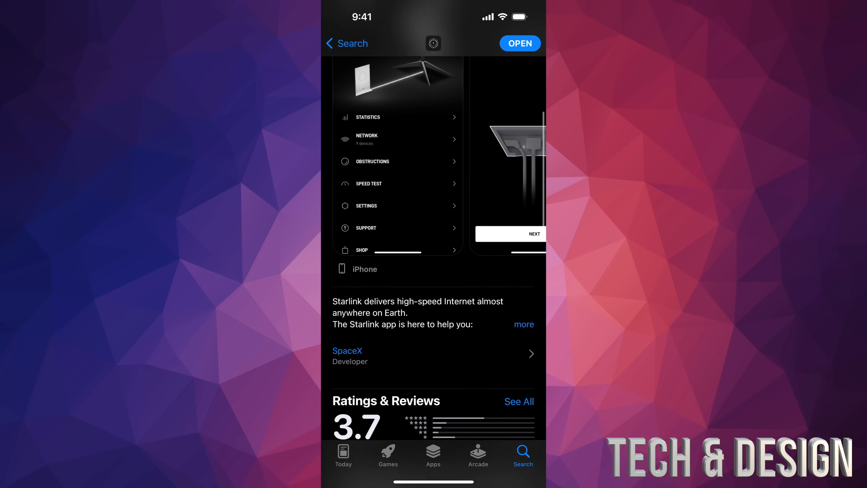
scroll(down, 3)
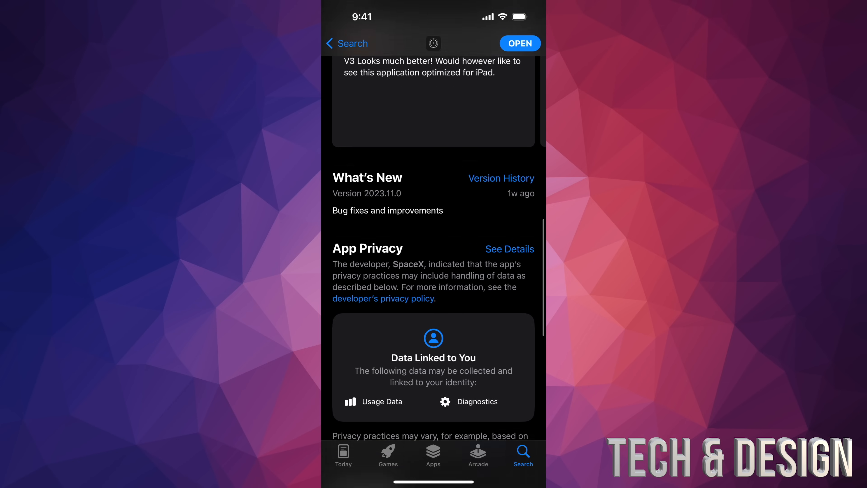
scroll(down, 3)
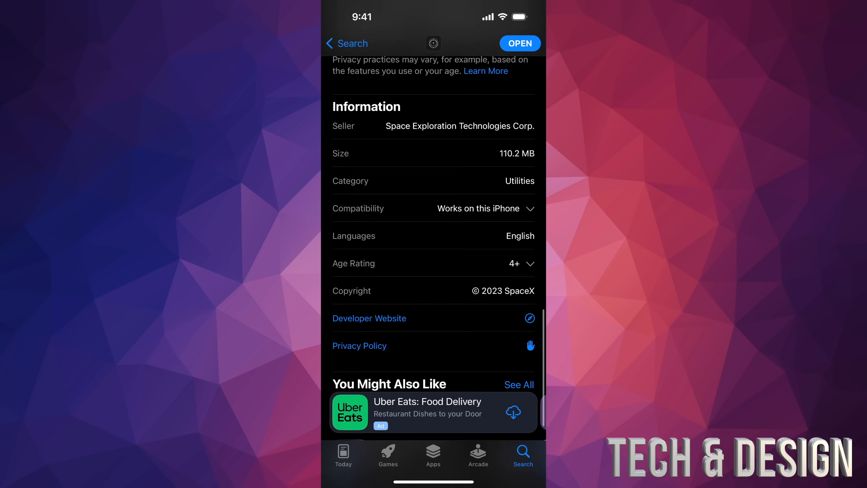
scroll(down, 3)
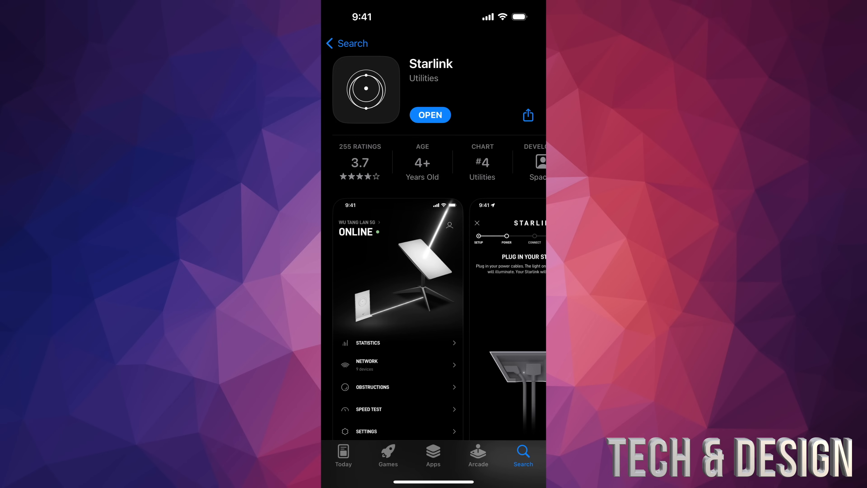
- Launch Starlink, allow local network access and continue to starlink.com sign-in
click(430, 114)
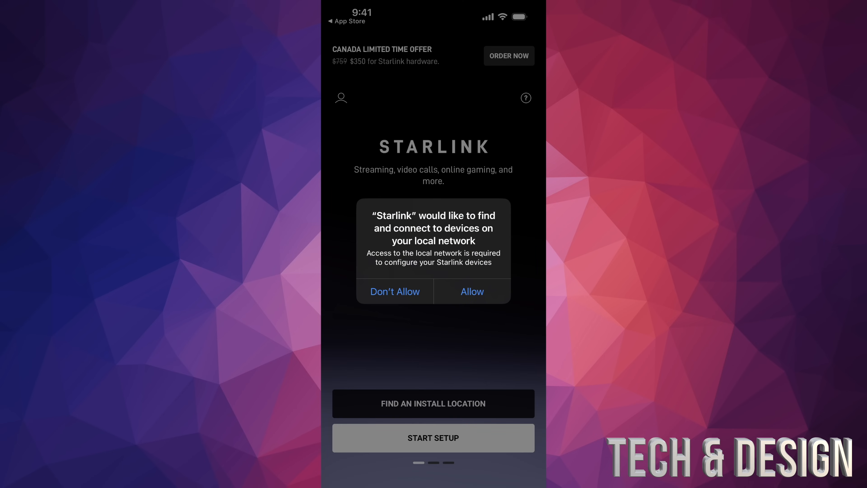
click(472, 292)
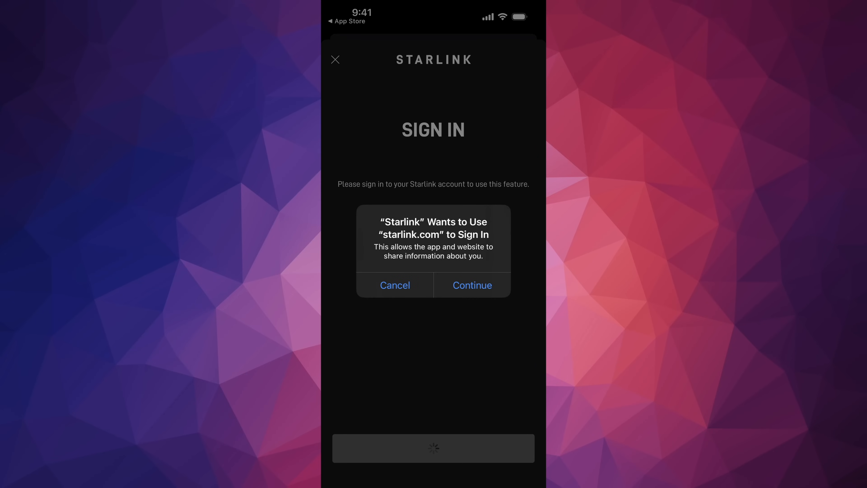
click(473, 286)
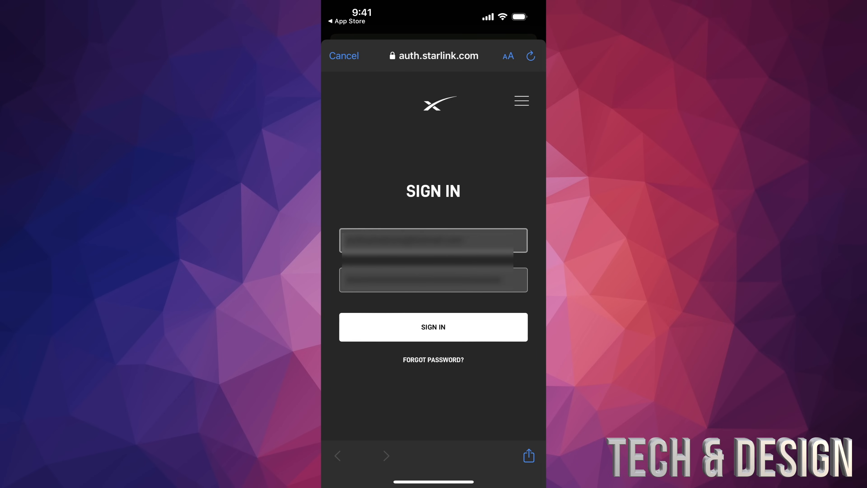
- Sign in to the Starlink account and close the Account page back to the start screen
click(433, 327)
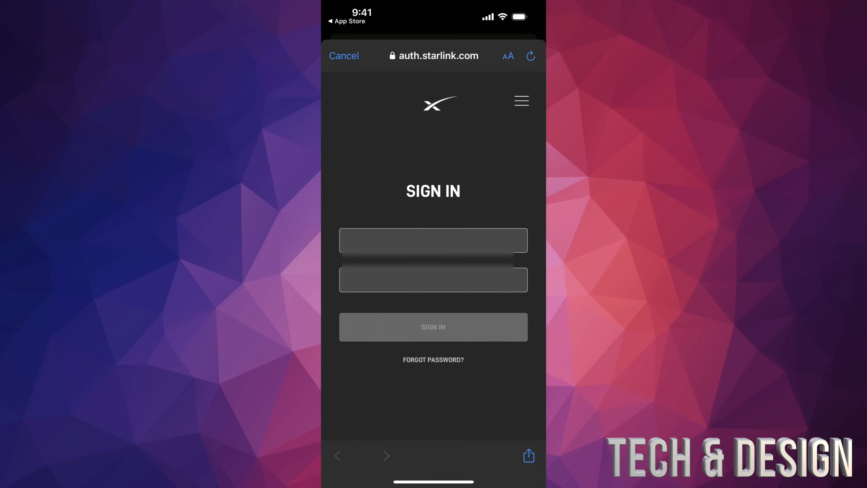
click(434, 327)
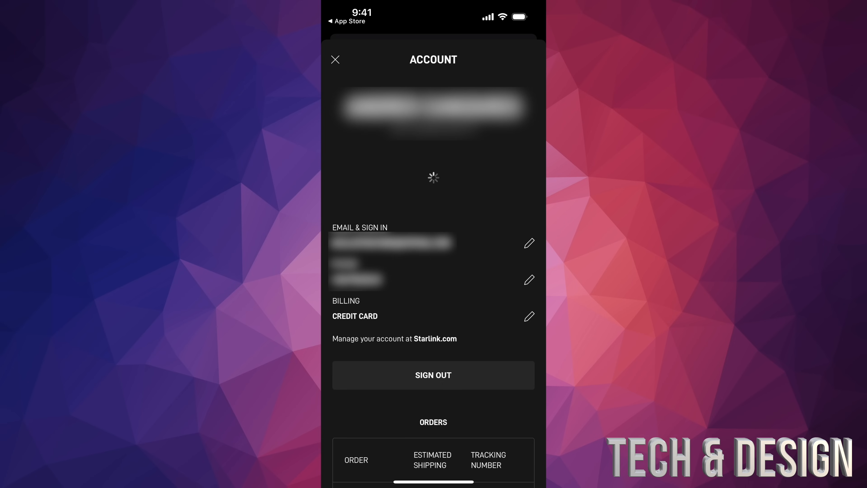
click(335, 60)
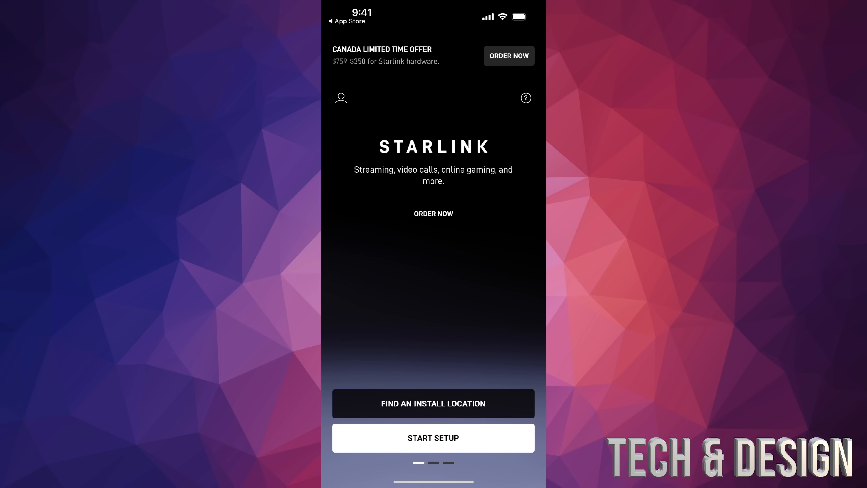
- Start setup, choose and confirm the standard dish, and continue past power-up instructions
click(433, 438)
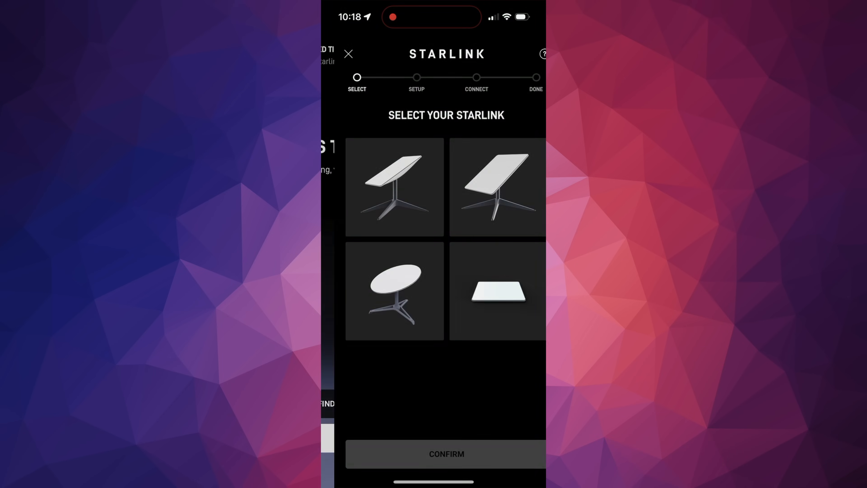
click(391, 187)
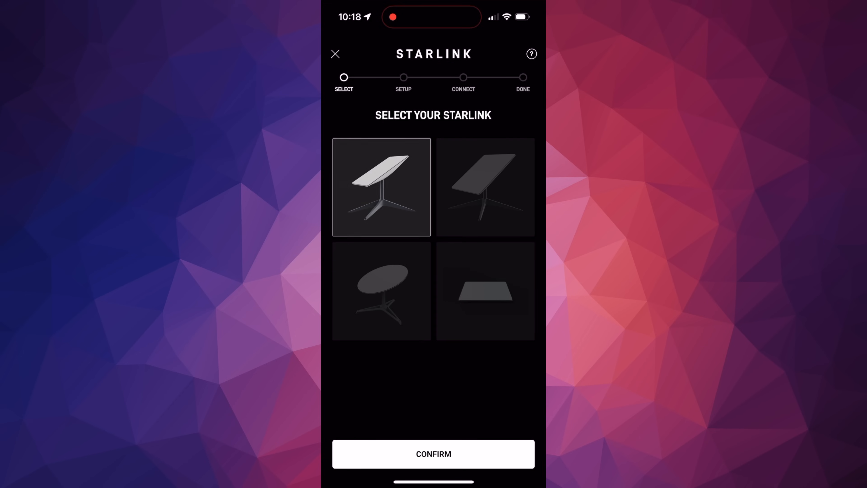
click(433, 454)
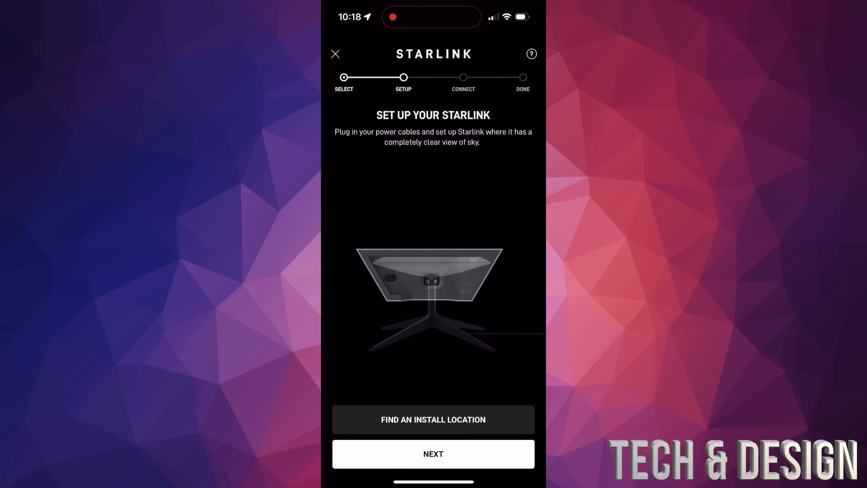
click(433, 454)
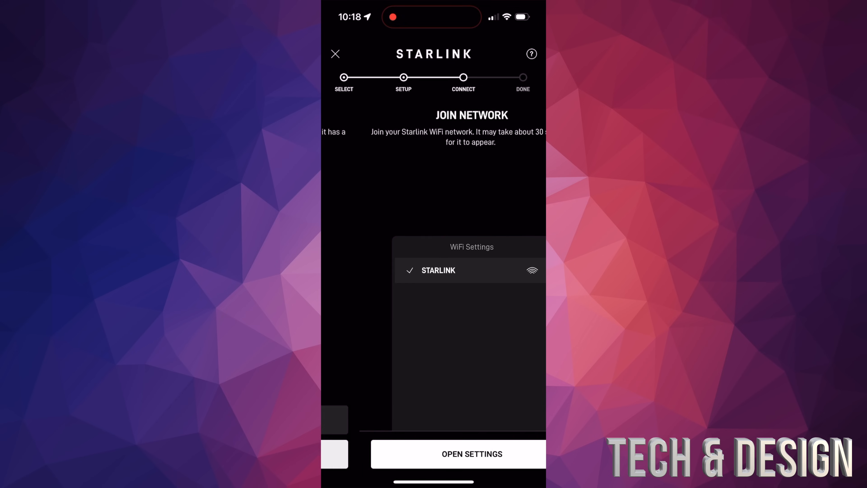
- Join the dish's open STINKY network from iOS Wi-Fi settings
click(472, 454)
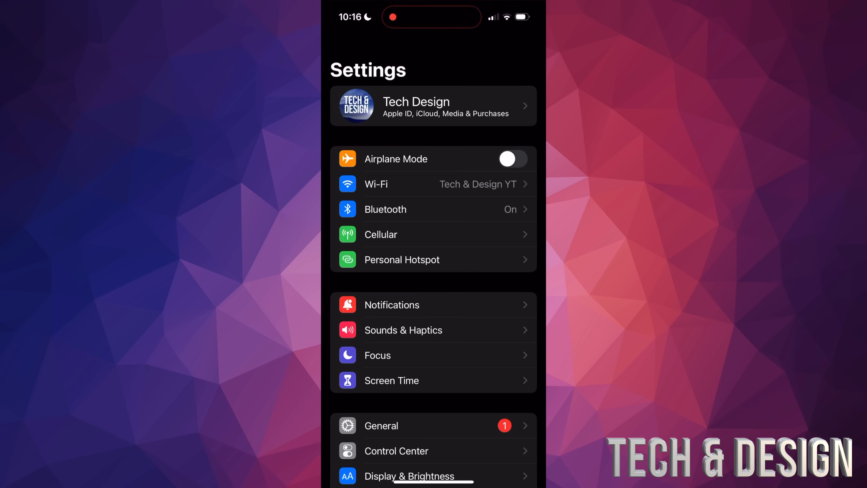
click(375, 185)
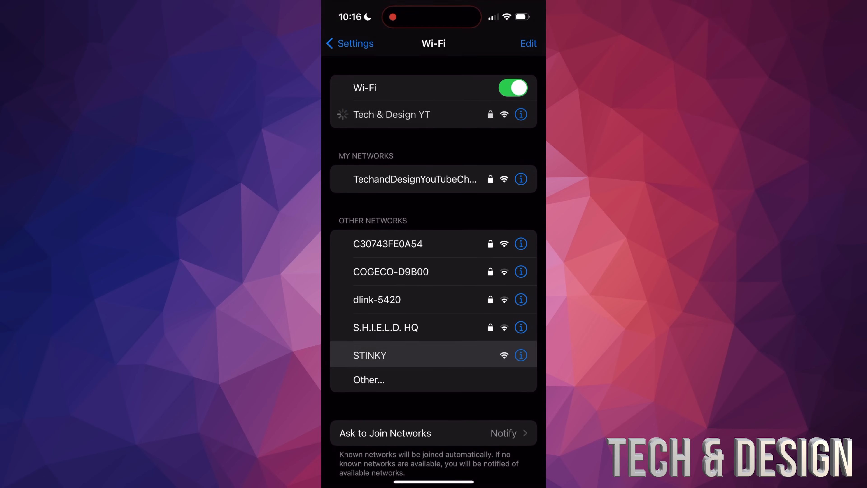
click(370, 355)
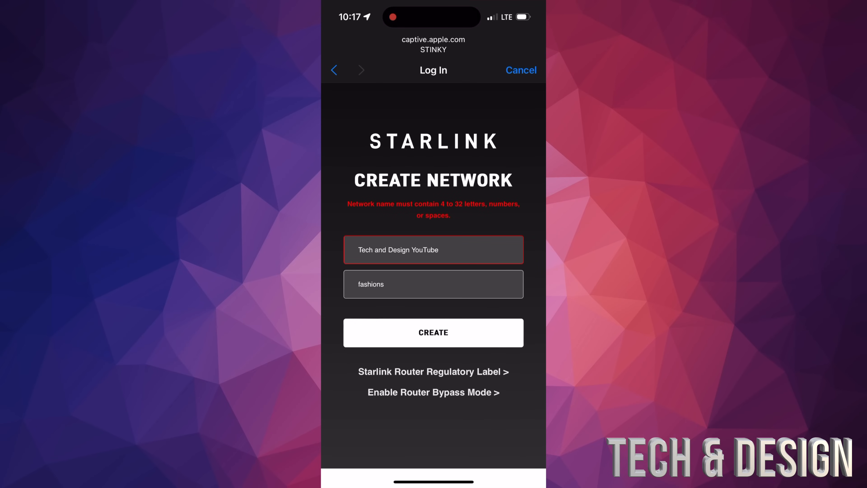
- Create the Wi-Fi network, scan the sky for obstructions and view the scan results
click(434, 332)
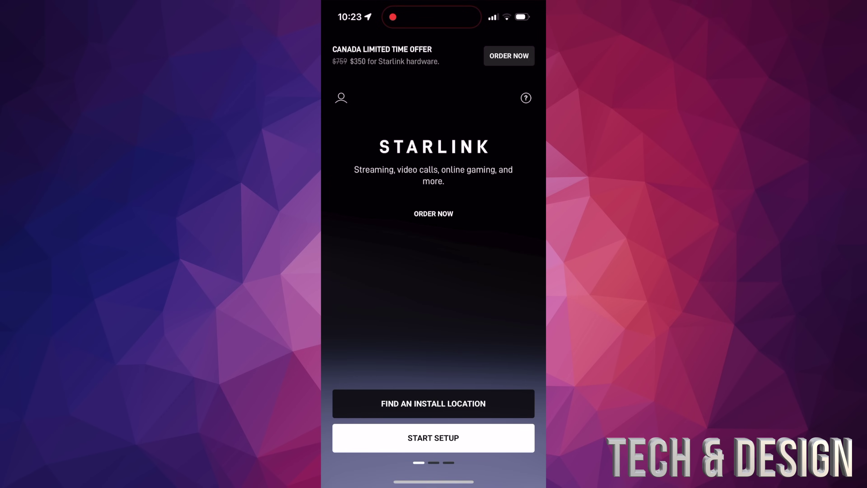
click(434, 438)
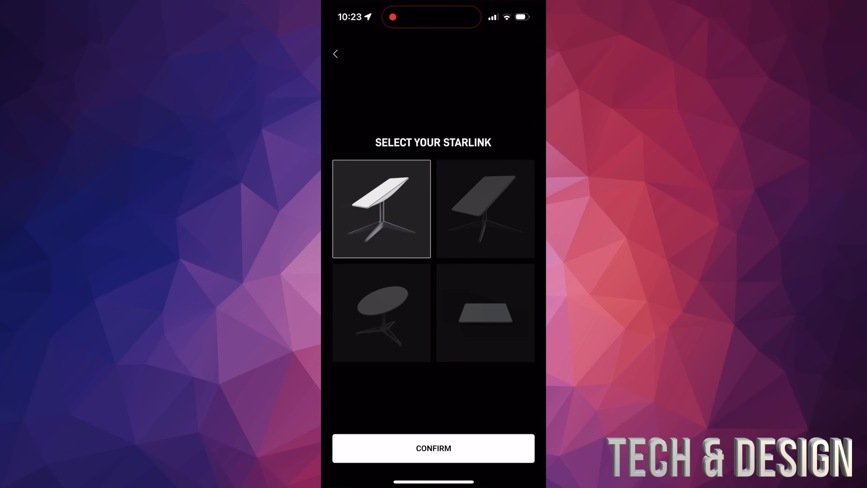
click(434, 448)
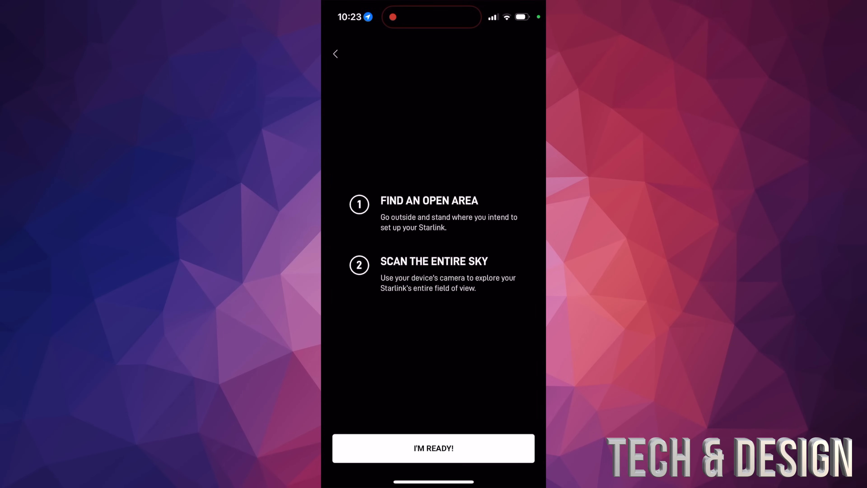
click(433, 448)
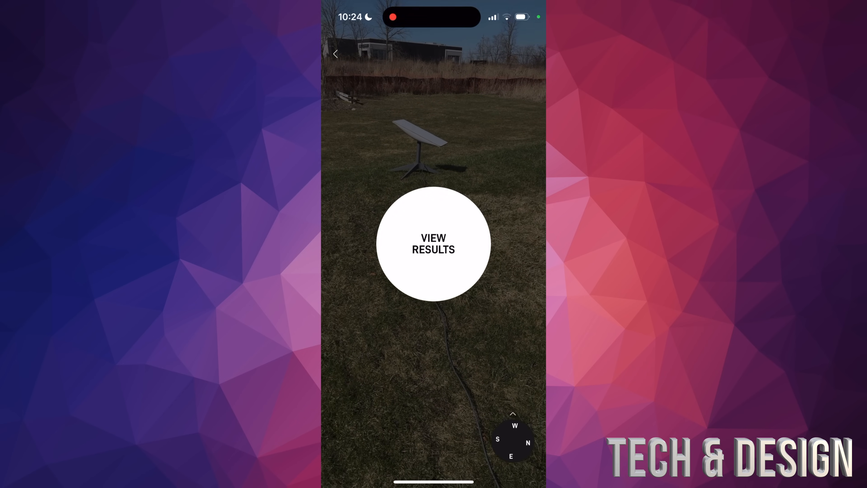
click(434, 247)
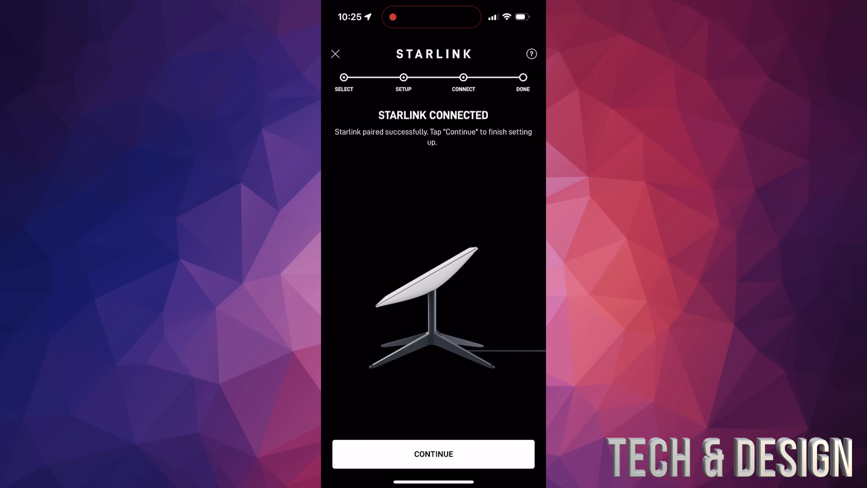
- Finish setup, run a speed test showing 62 Mbps and 34 ms latency, and return home
click(434, 455)
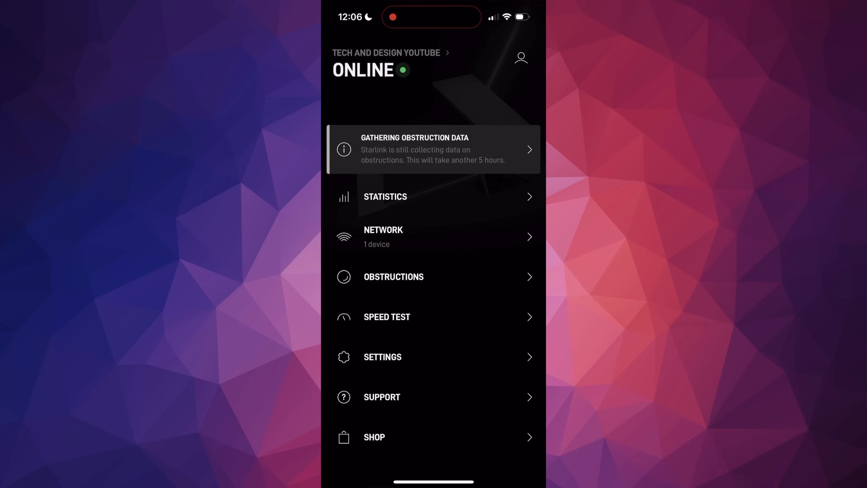
click(387, 317)
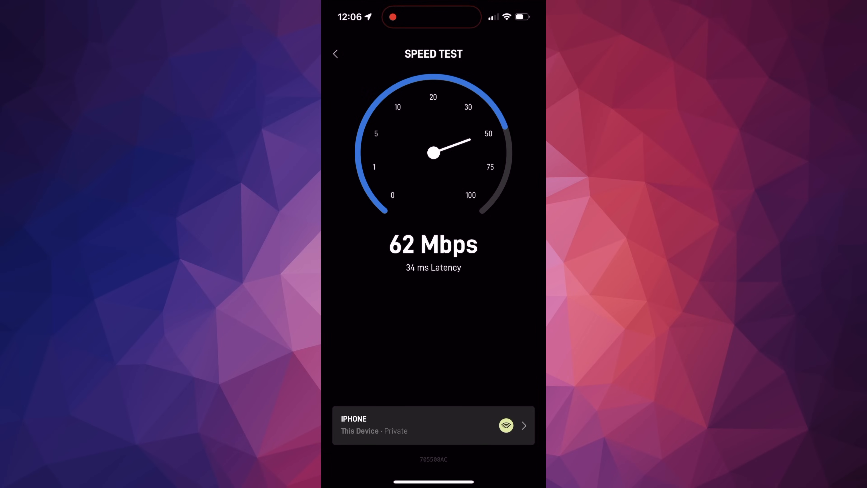
click(336, 54)
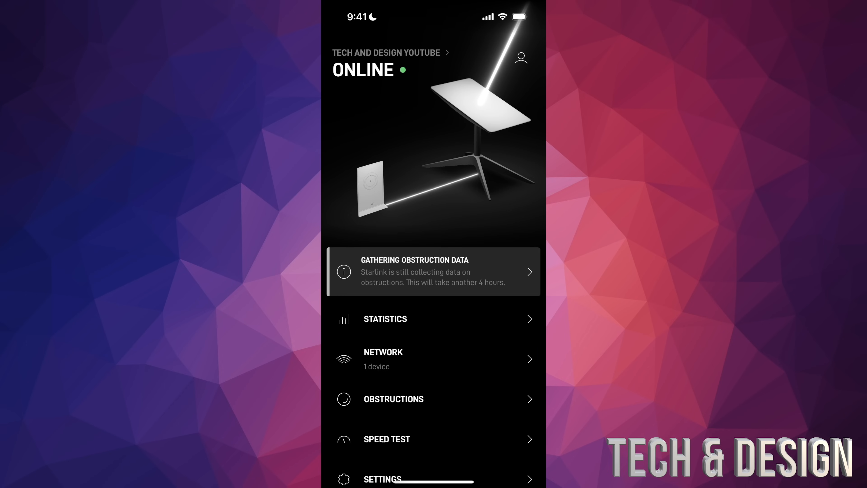
- From the account page, confirm a service pause starting April 18, 2023 and return home
click(521, 58)
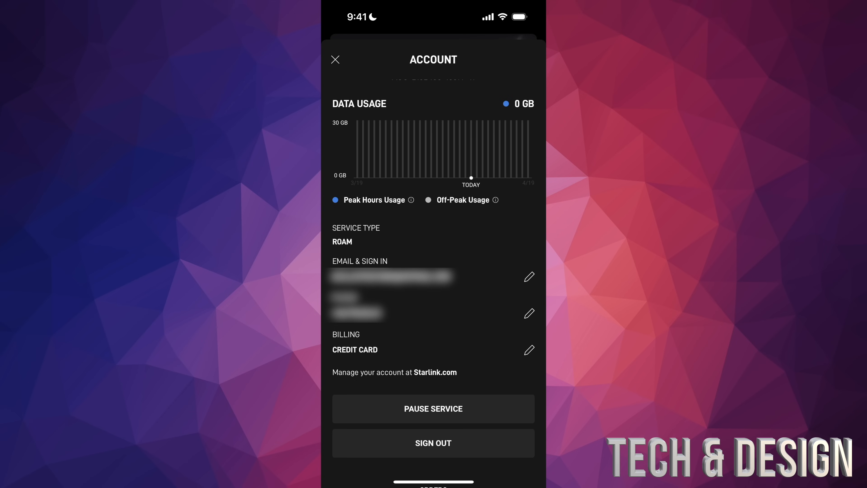
click(433, 409)
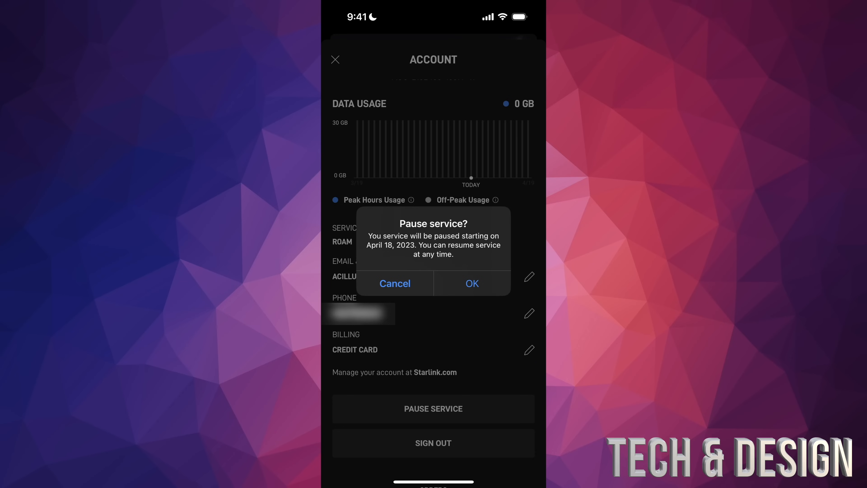
click(472, 284)
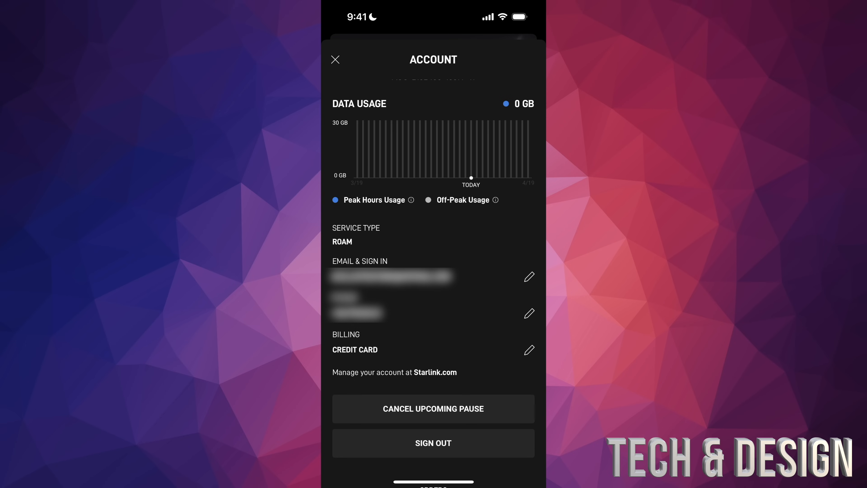
click(335, 61)
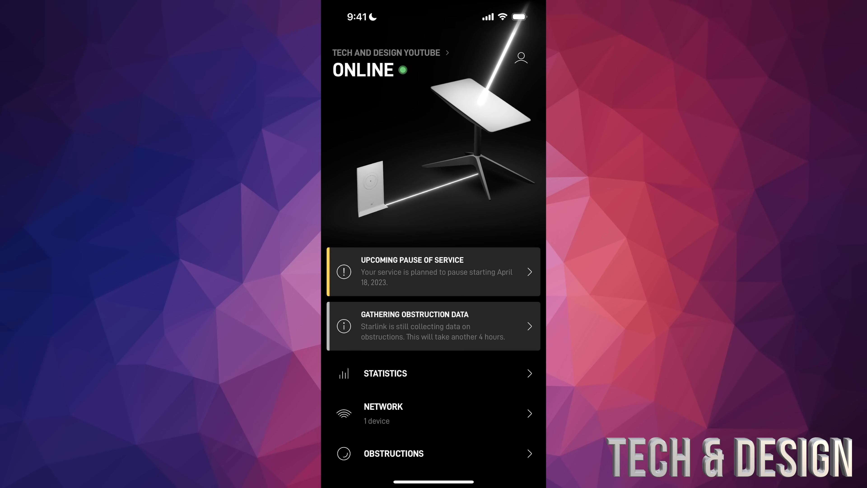